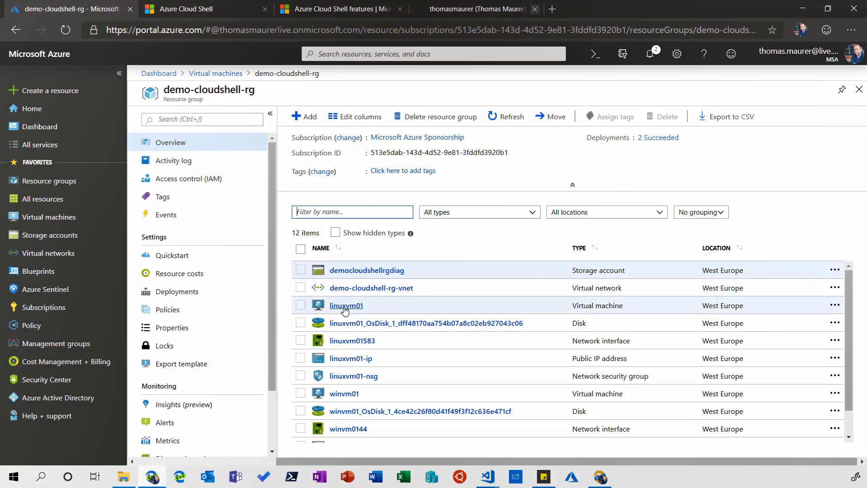
Open linuxvm01 and copy its SSH login command from the Connect panel's SSH tab.
{"action": "left_click", "coordinate": [346, 305]}
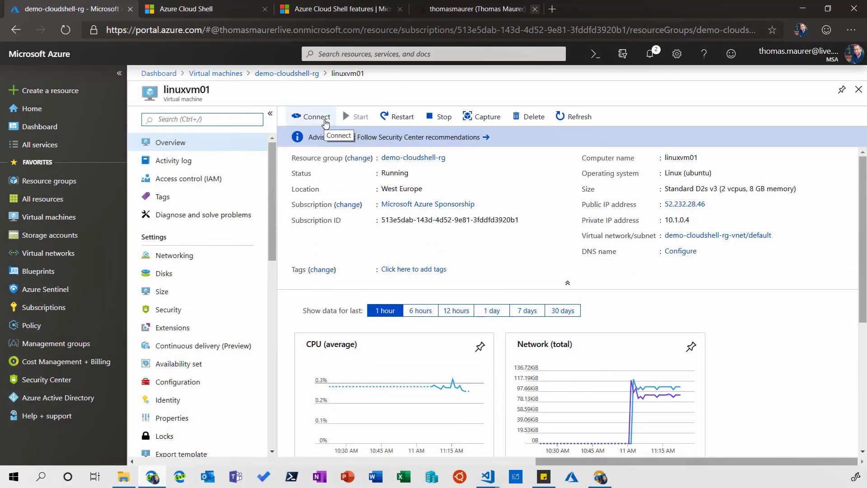
{"action": "left_click", "coordinate": [315, 117]}
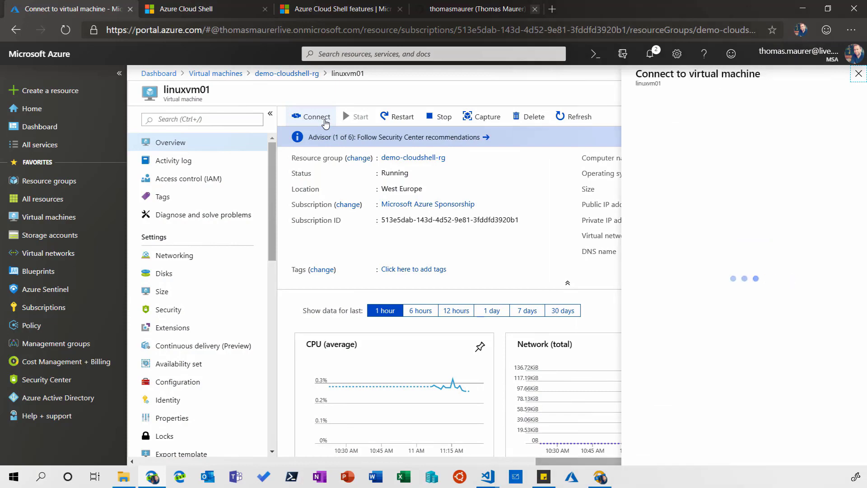
{"action": "left_click", "coordinate": [315, 117]}
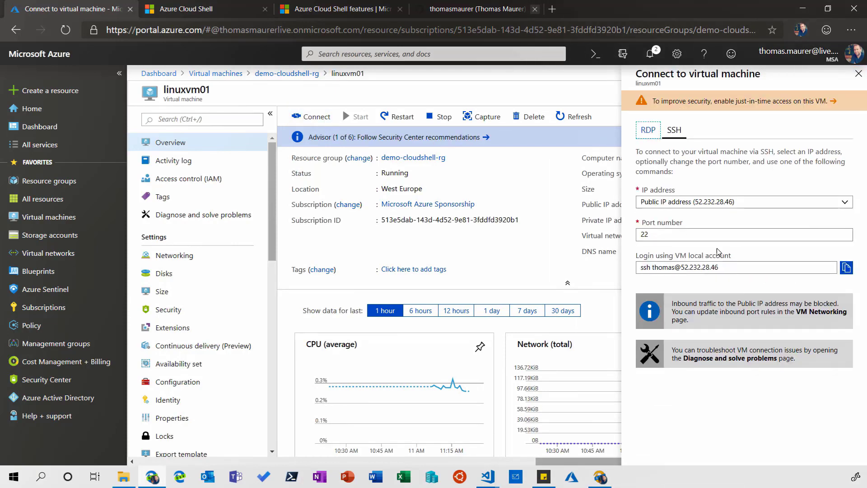
{"action": "left_click", "coordinate": [846, 268]}
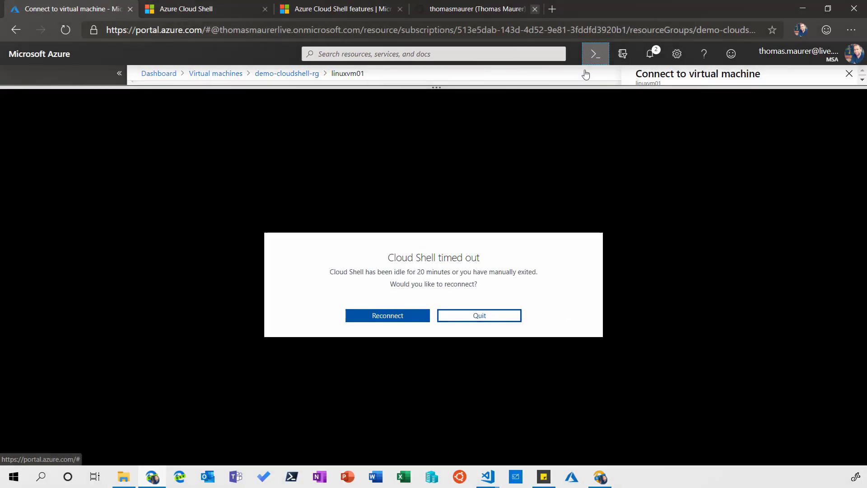
Reconnect the timed-out Cloud Shell session.
{"action": "left_click", "coordinate": [387, 315]}
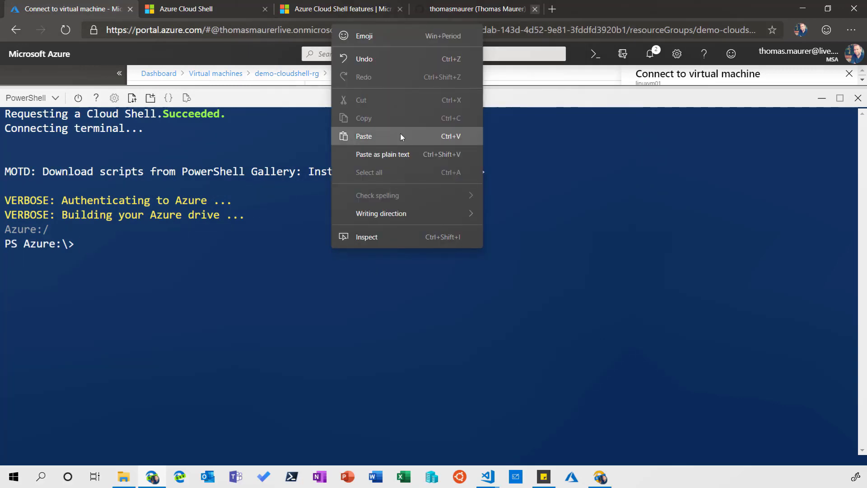
Paste the ssh command, accept the host key, and log into linuxvm01.
{"action": "left_click", "coordinate": [363, 136]}
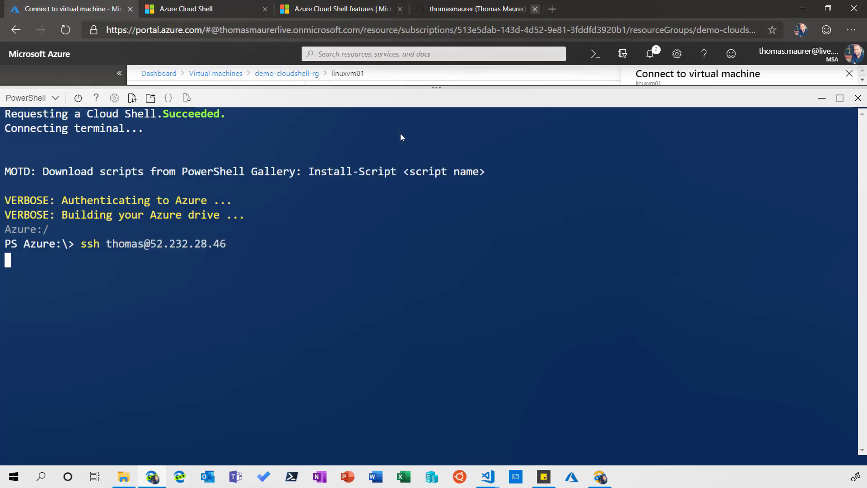
{"action": "type", "text": "yes/no)? yes"}
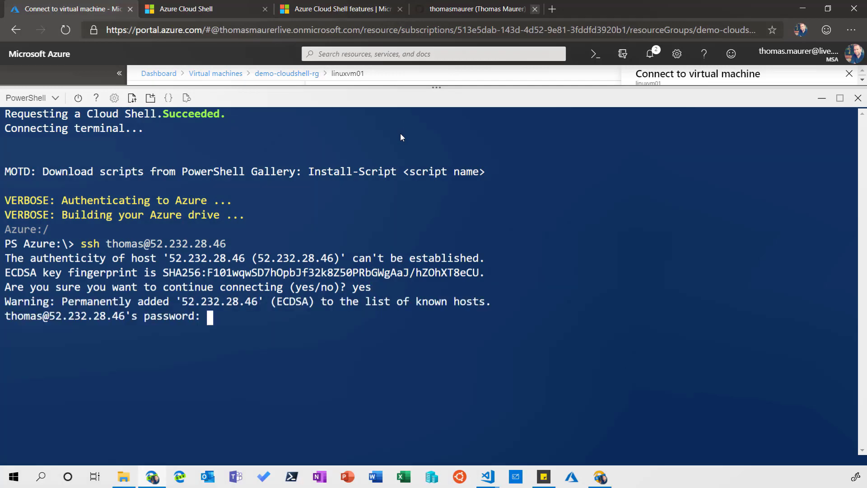
{"action": "key", "text": "Enter"}
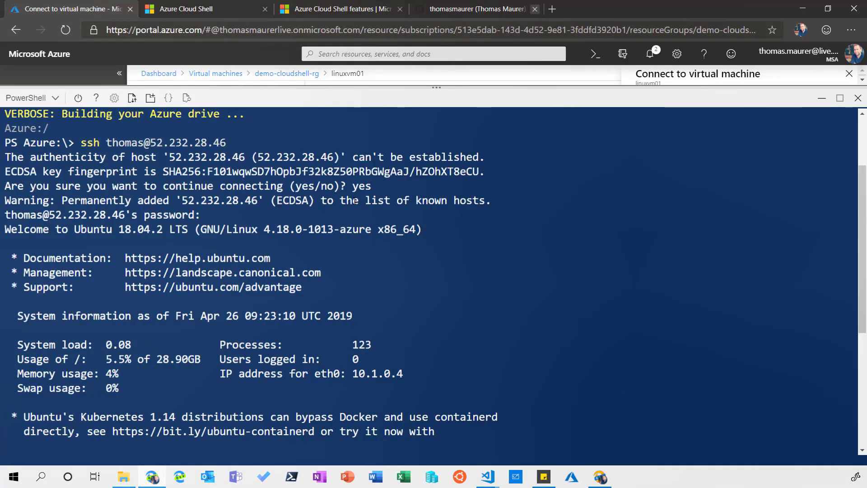
Run uname -a on linuxvm01, then exit the SSH session.
{"action": "scroll", "scroll_direction": "down", "scroll_amount": 3}
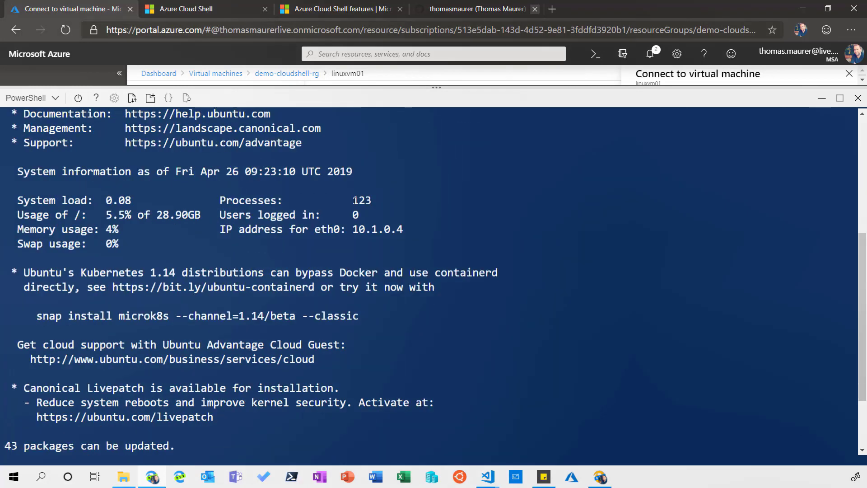
{"action": "scroll", "scroll_direction": "down", "scroll_amount": 3}
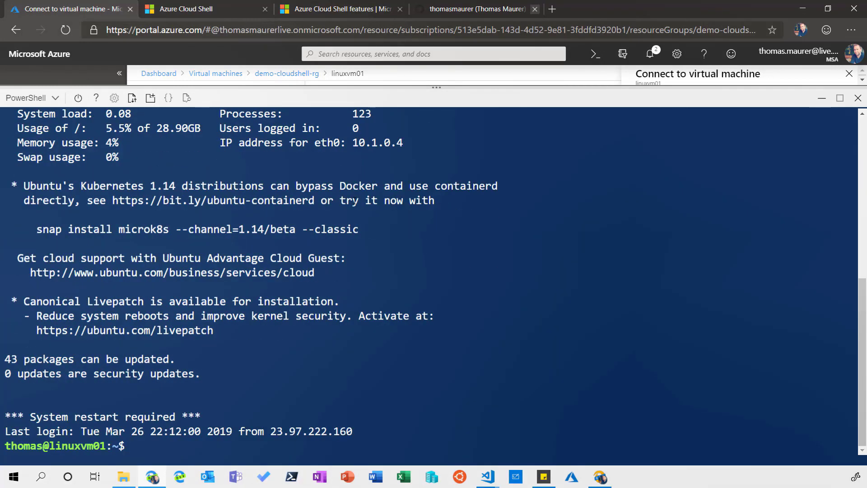
{"action": "type", "text": "uname -a"}
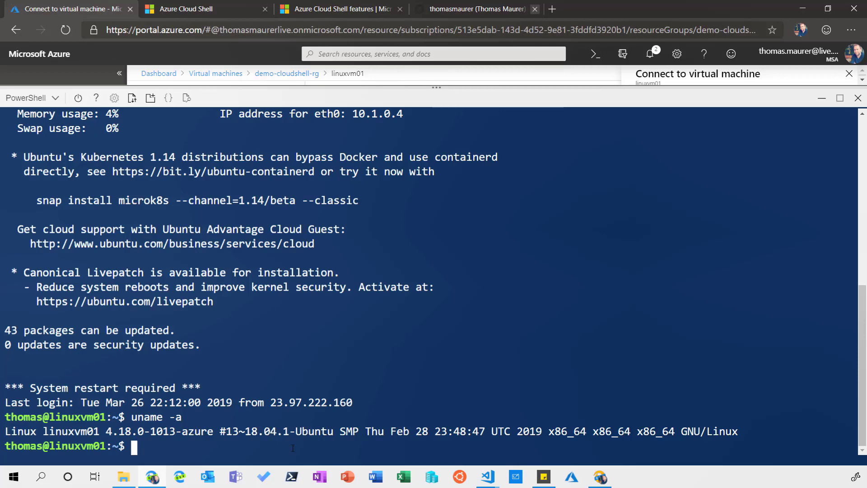
{"action": "type", "text": "exit"}
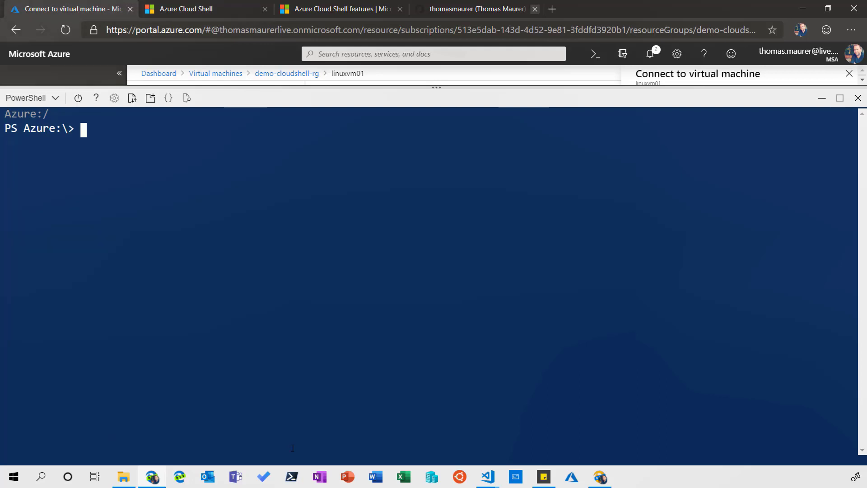
Run get-command -Module PSCloudShellUtility to list its functions, then clear with cls.
{"action": "type", "text": "get."}
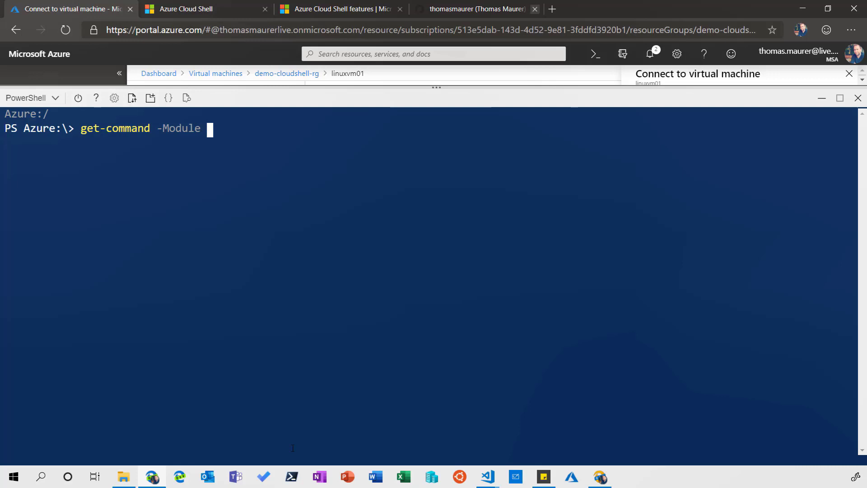
{"action": "type", "text": "PSCloudShellUtility"}
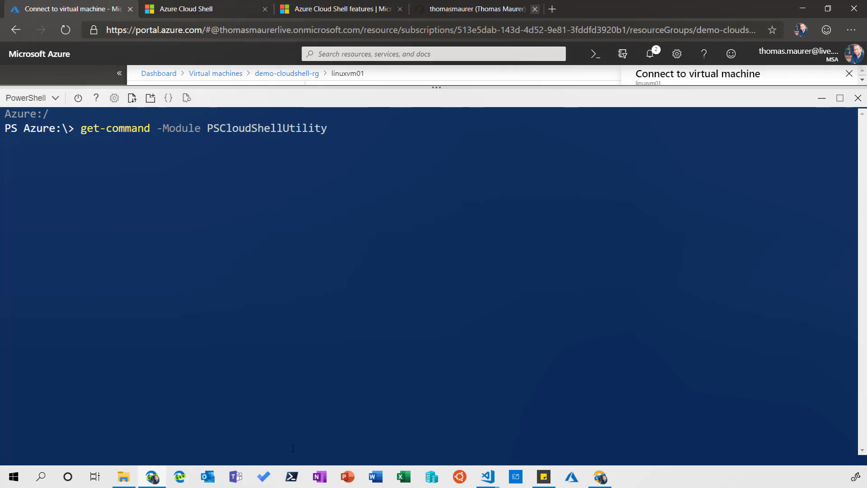
{"action": "key", "text": "Enter"}
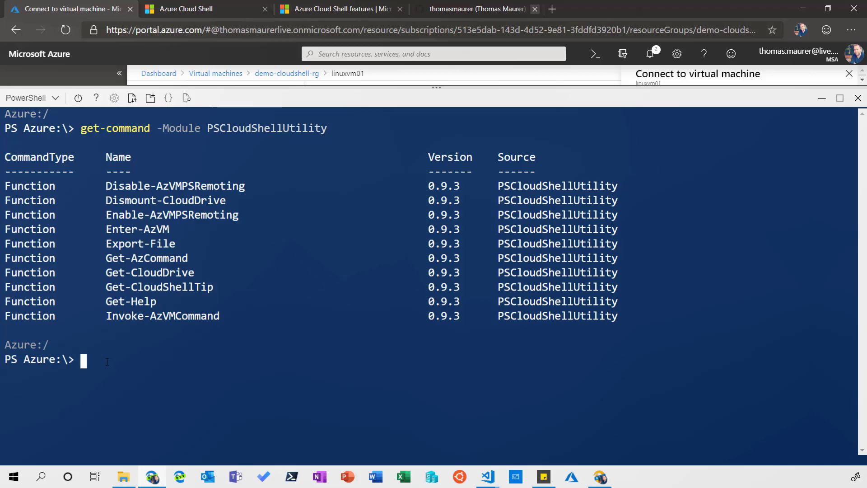
{"action": "type", "text": "cls"}
{"action": "type", "text": "enable-"}
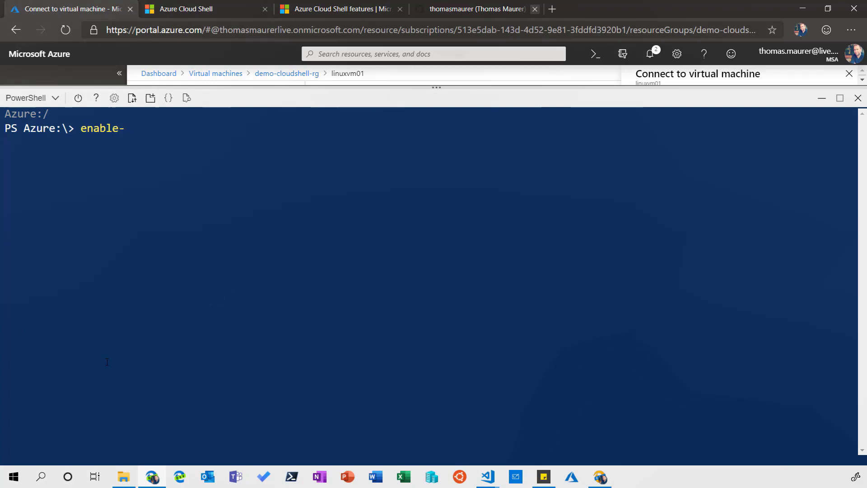
Type Enable-AzVMPSRemoting for winvm01 in demo-cloudshell-rg with https protocol and Windows OsType.
{"action": "type", "text": "azvmps"}
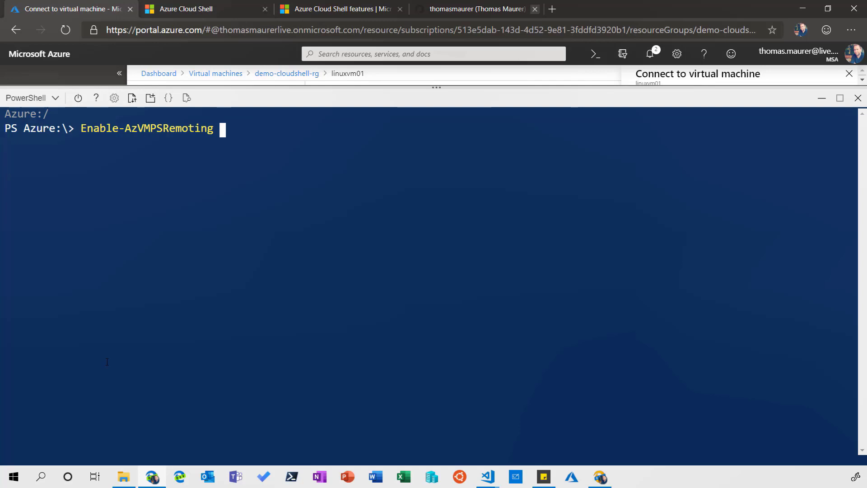
{"action": "type", "text": "-name win"}
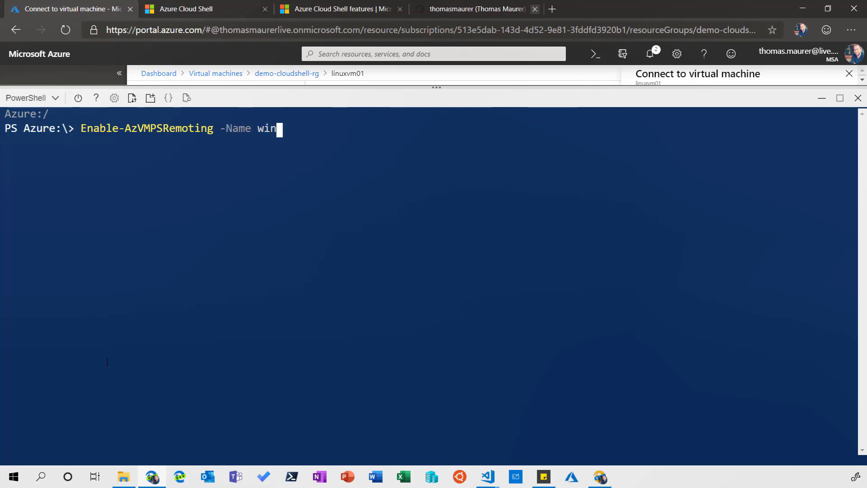
{"action": "type", "text": "vm"}
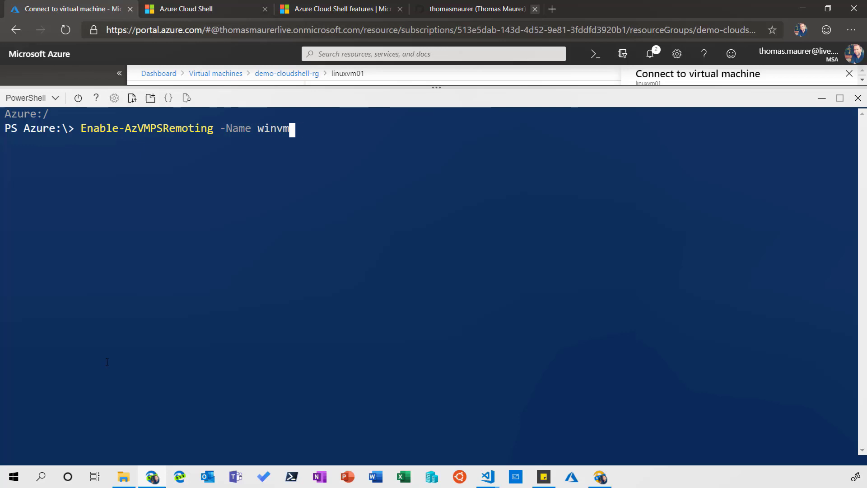
{"action": "type", "text": "01"}
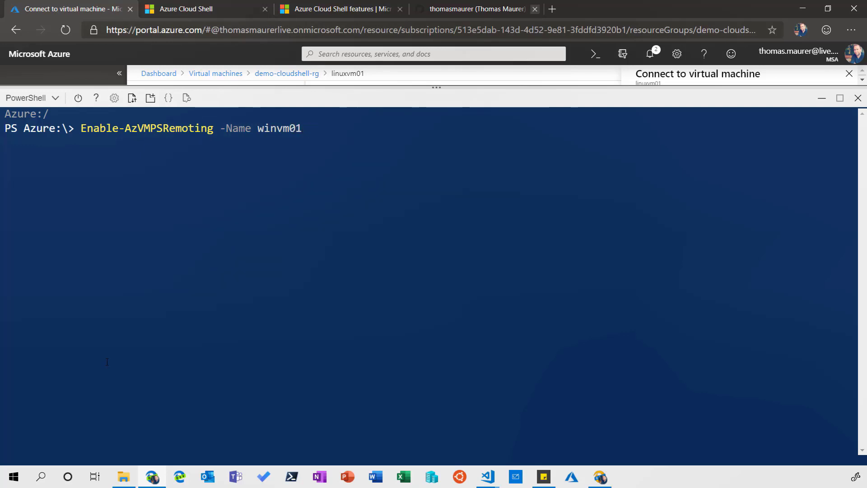
{"action": "type", "text": "-ResourceGroupName"}
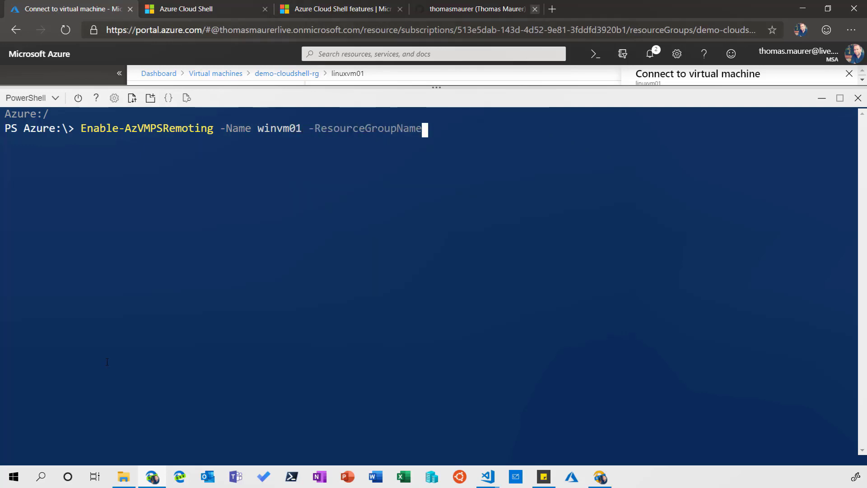
{"action": "type", "text": "demo-cloudshell"}
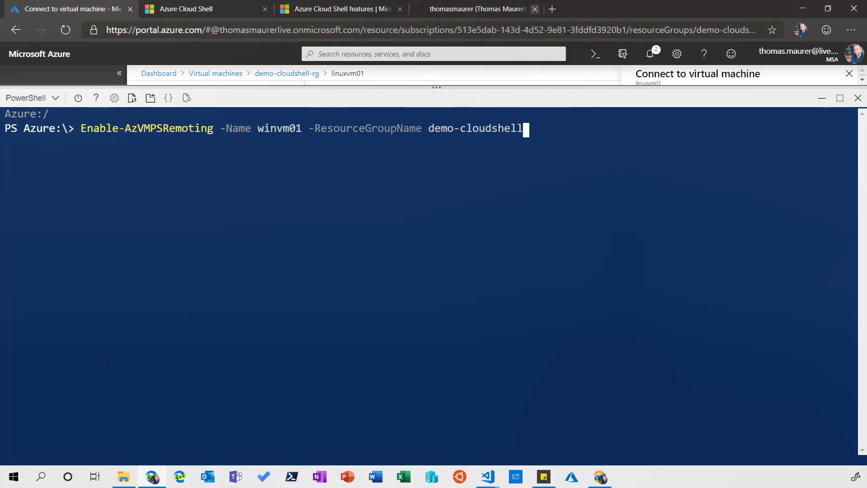
{"action": "type", "text": "-rg -p"}
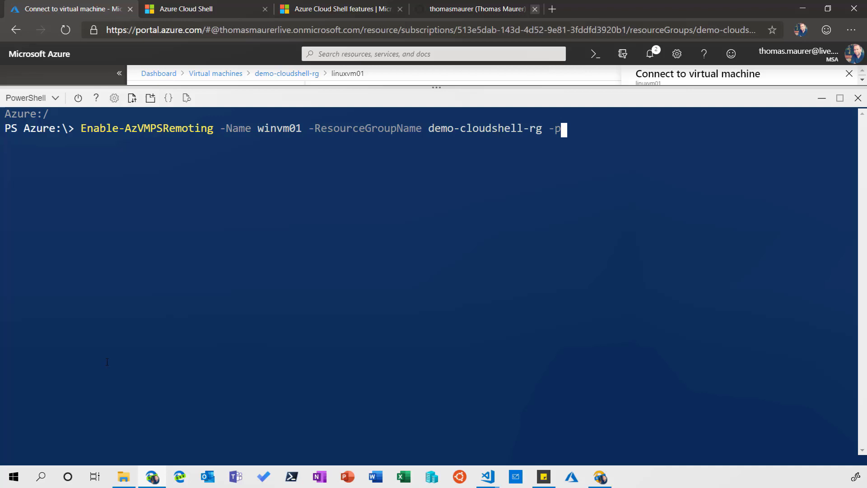
{"action": "type", "text": "rotocol https -os"}
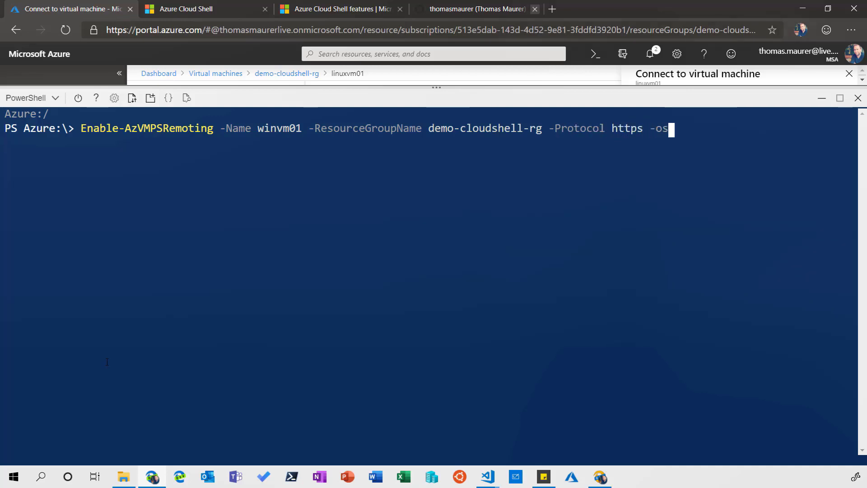
{"action": "type", "text": "Type"}
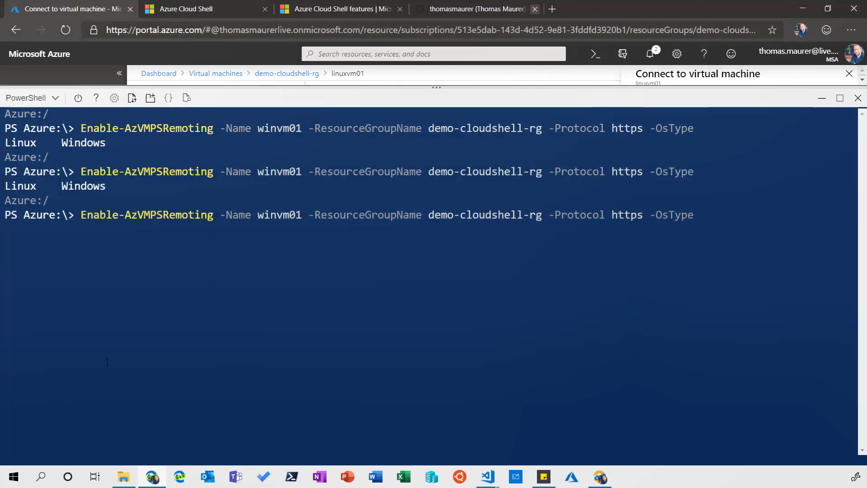
{"action": "type", "text": "Windo"}
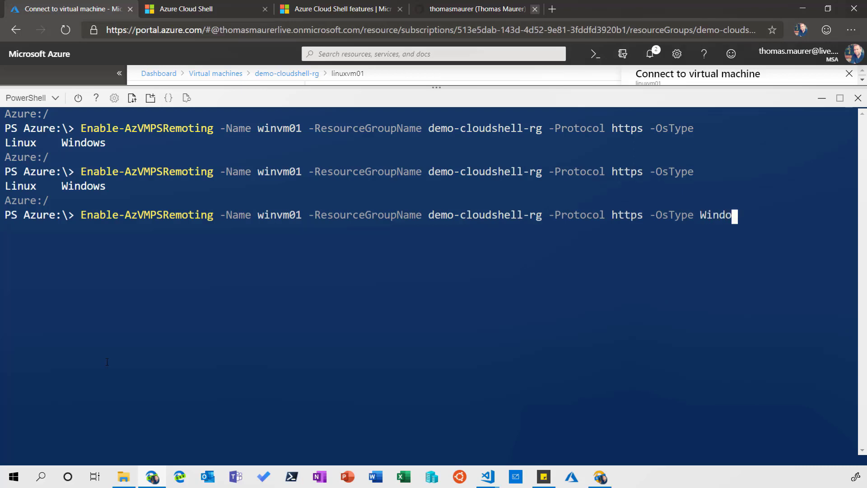
{"action": "type", "text": "ws"}
{"action": "type", "text": "$cred = Get-Credential"}
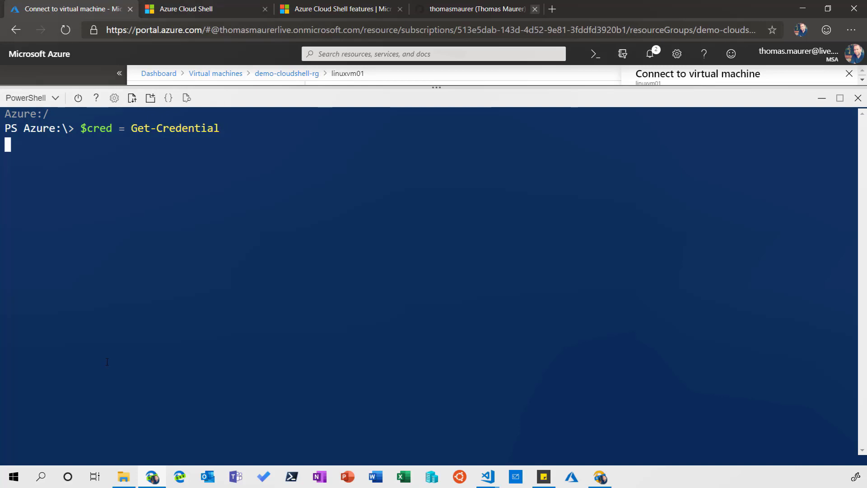
Enter the password to store the credentials in $cred.
{"action": "type", "text": "thoma"}
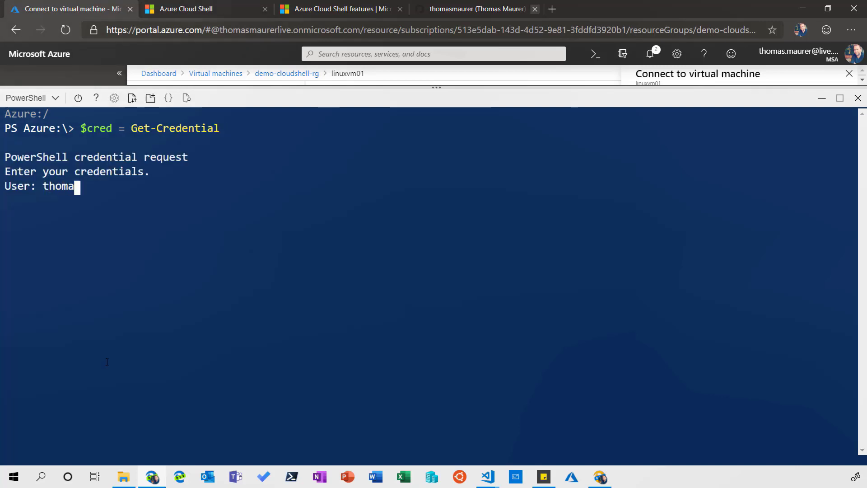
{"action": "type", "text": "s"}
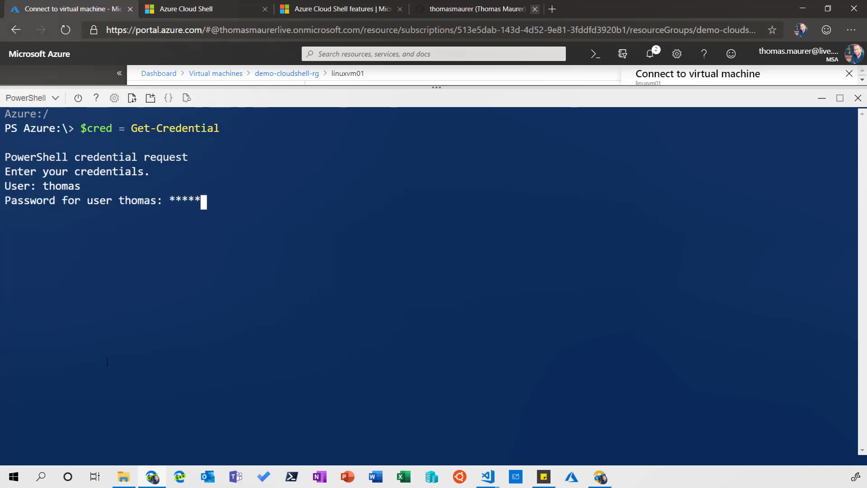
{"action": "key", "text": "Enter"}
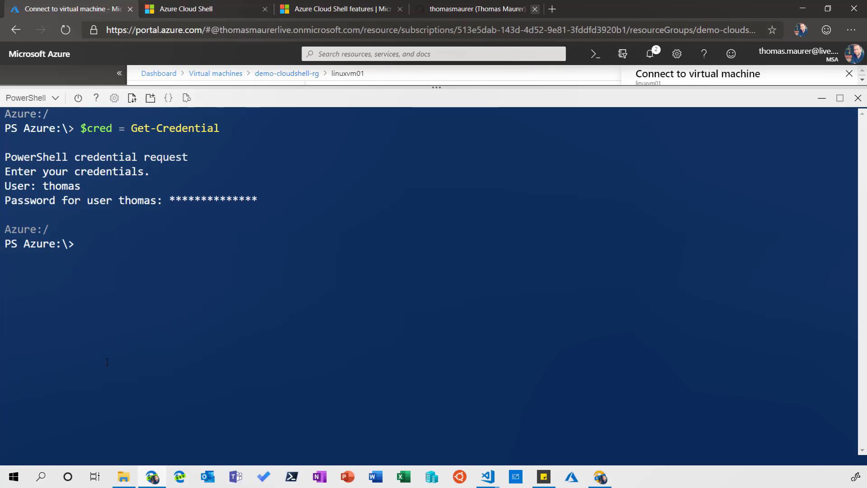
Run Invoke-AzVMCommand on winvm01 with ScriptBlock {get-service win*} and -Credential $cred.
{"action": "type", "text": "invoke-"}
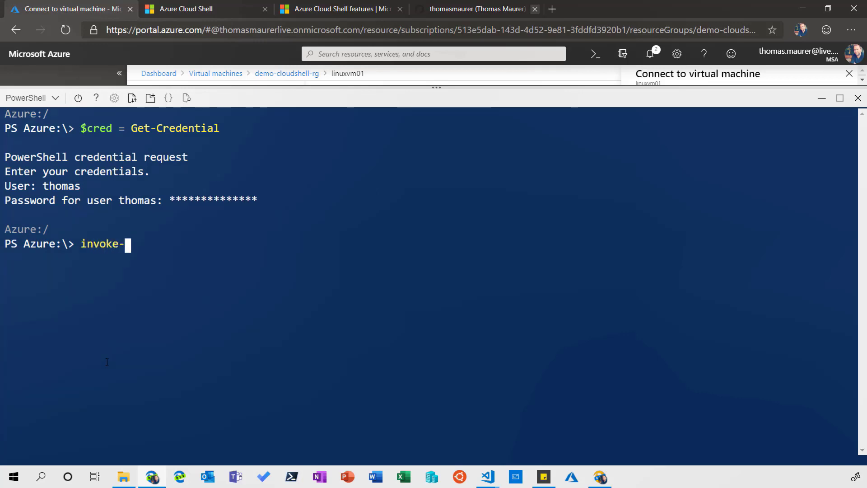
{"action": "type", "text": "az"}
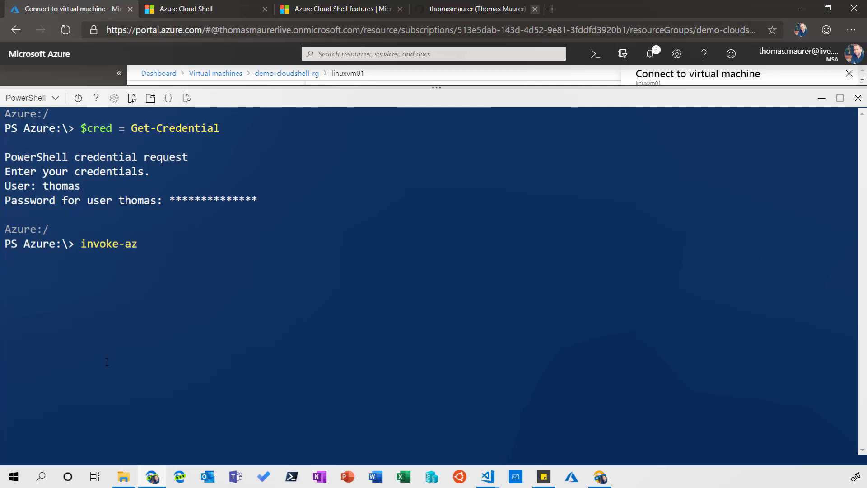
{"action": "type", "text": "vmcom"}
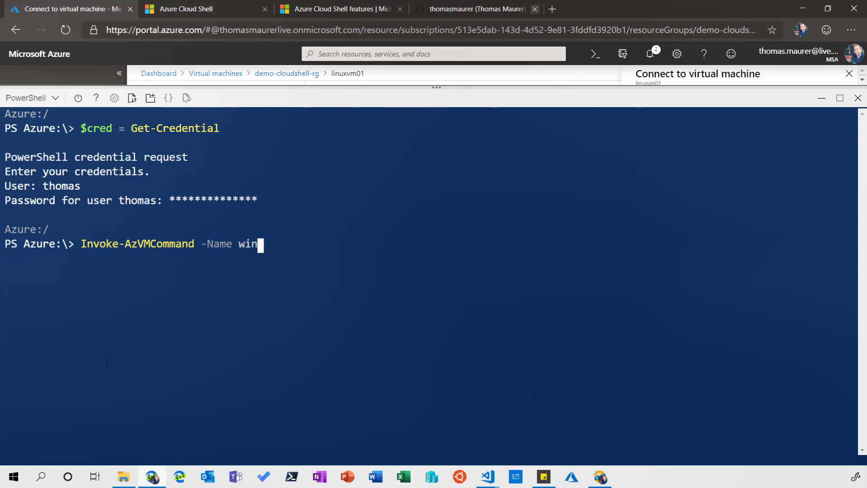
{"action": "type", "text": "vm01 -ResourceGroupName"}
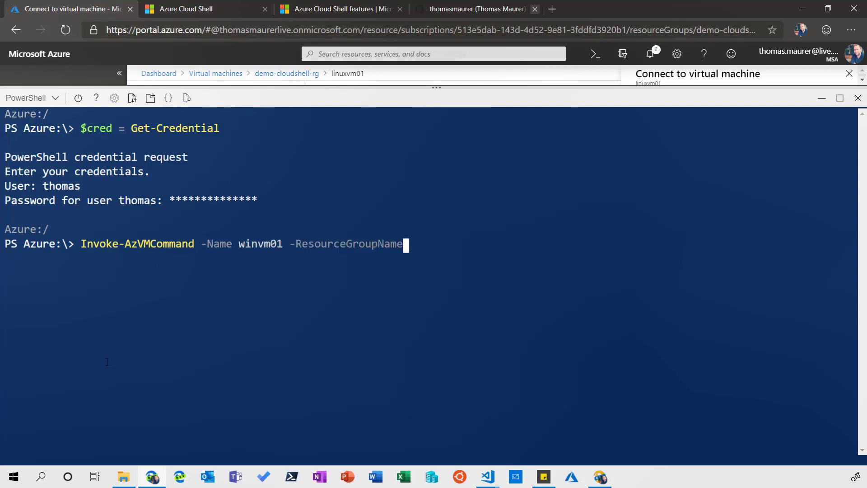
{"action": "type", "text": "demo-c"}
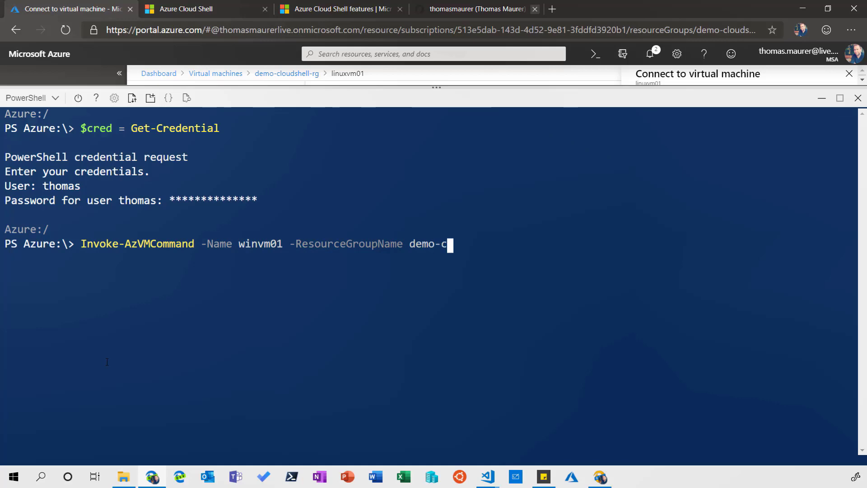
{"action": "type", "text": "loudshell-rg"}
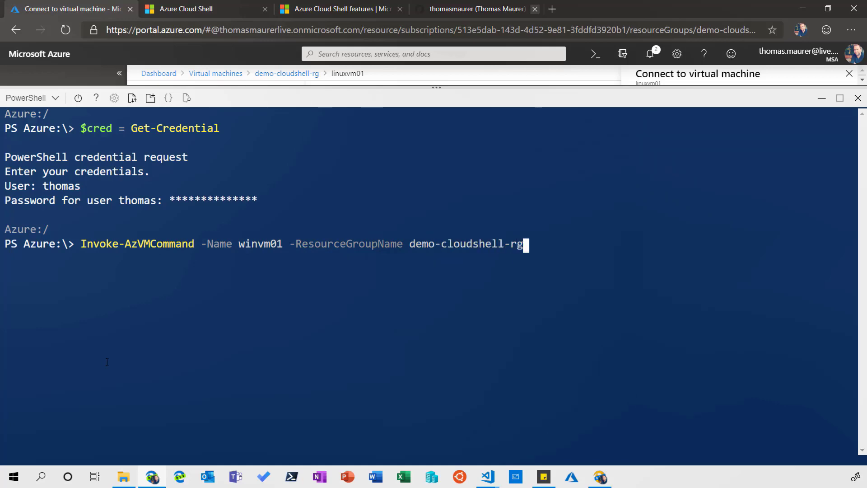
{"action": "type", "text": "-ScriptBlock"}
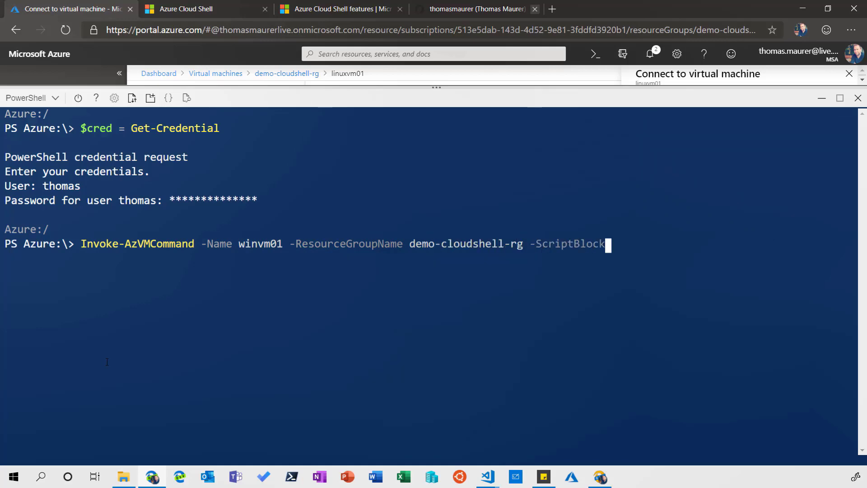
{"action": "type", "text": "{"}
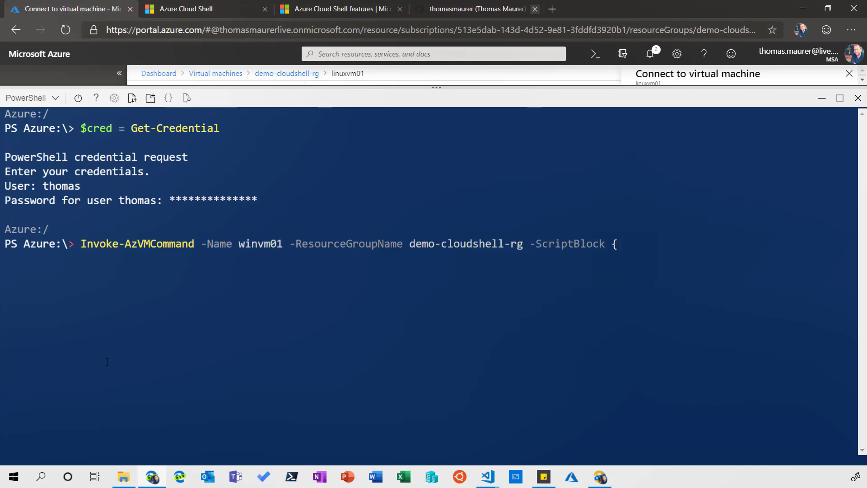
{"action": "type", "text": "get-ser"}
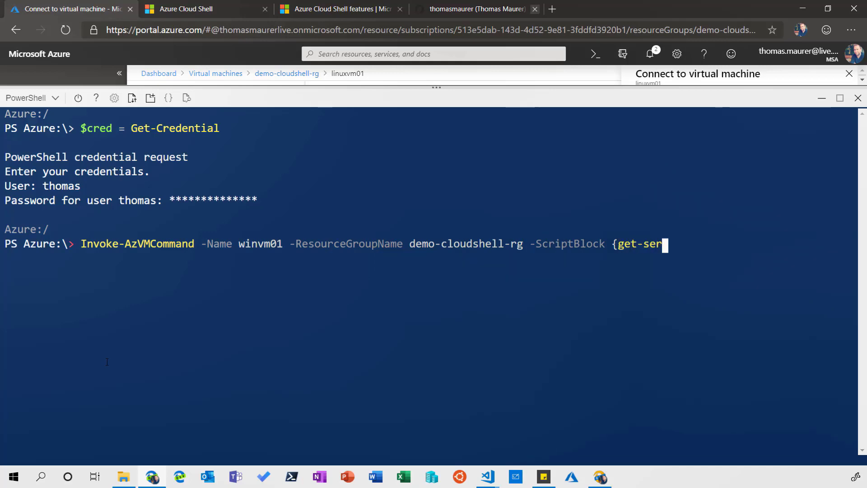
{"action": "type", "text": "vice"}
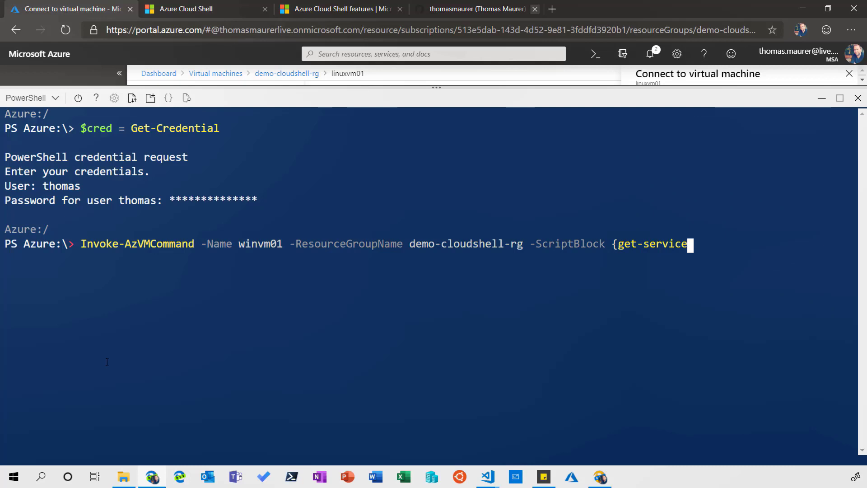
{"action": "type", "text": "win*"}
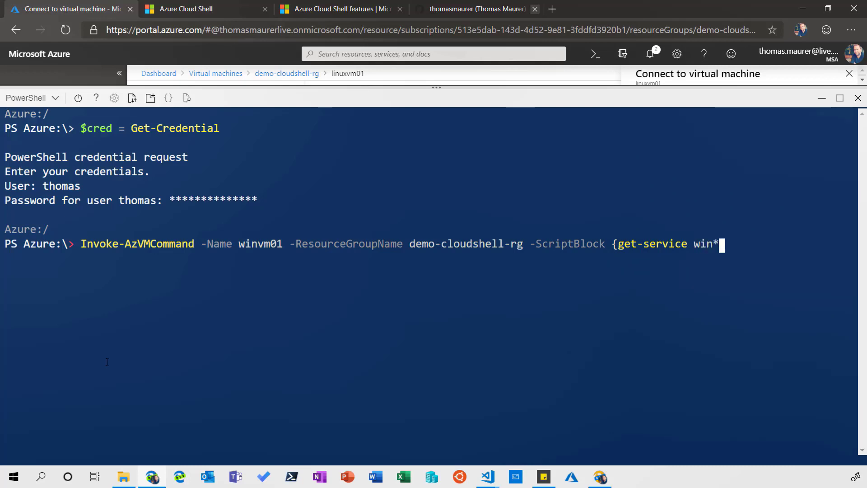
{"action": "type", "text": "}"}
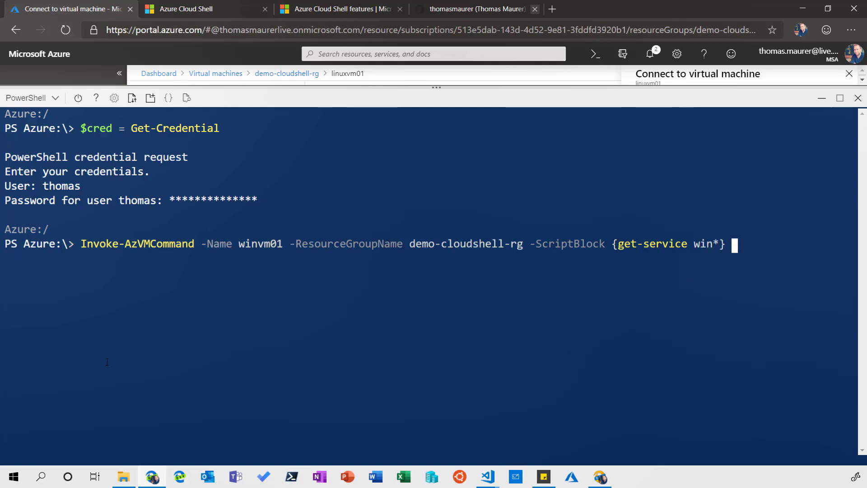
{"action": "type", "text": "-Credential"}
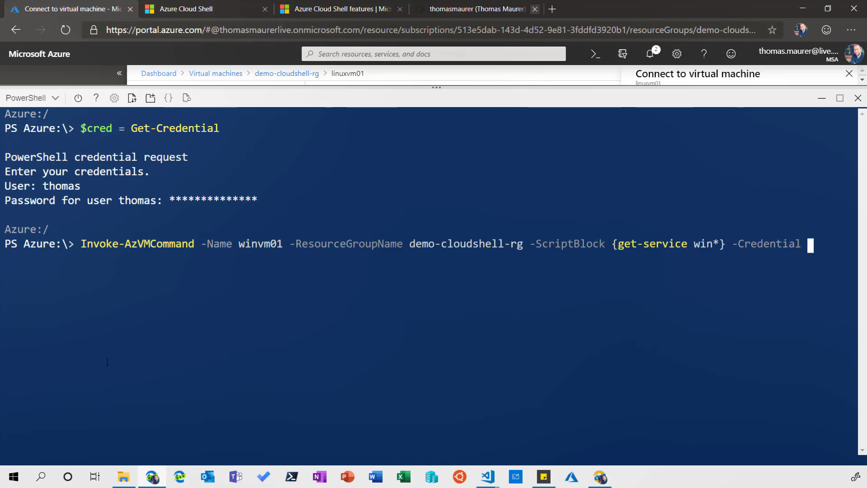
{"action": "type", "text": "$cred"}
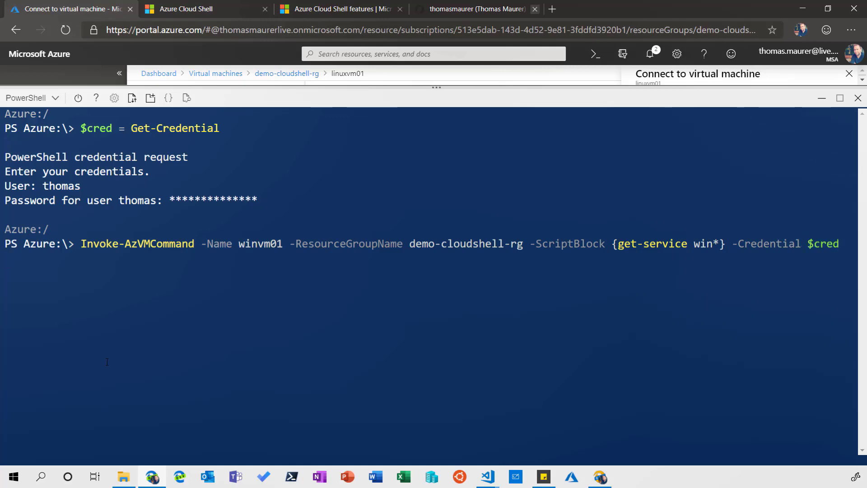
{"action": "key", "text": "Enter"}
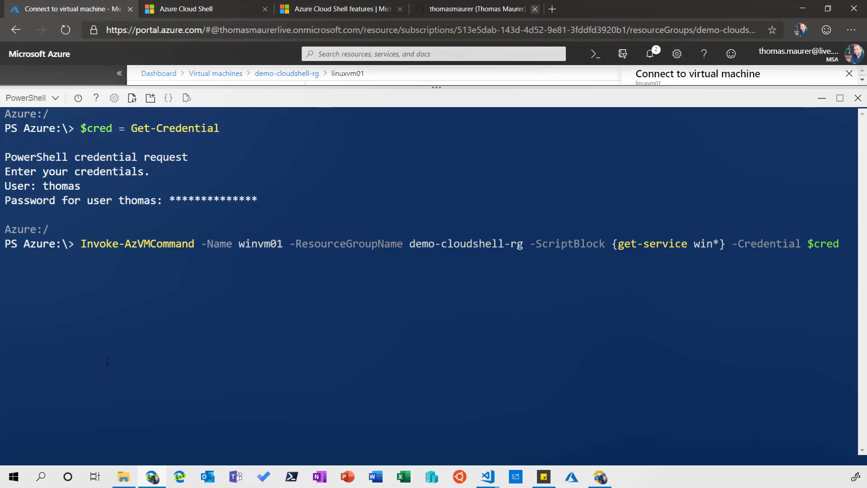
{"action": "key", "text": "Enter"}
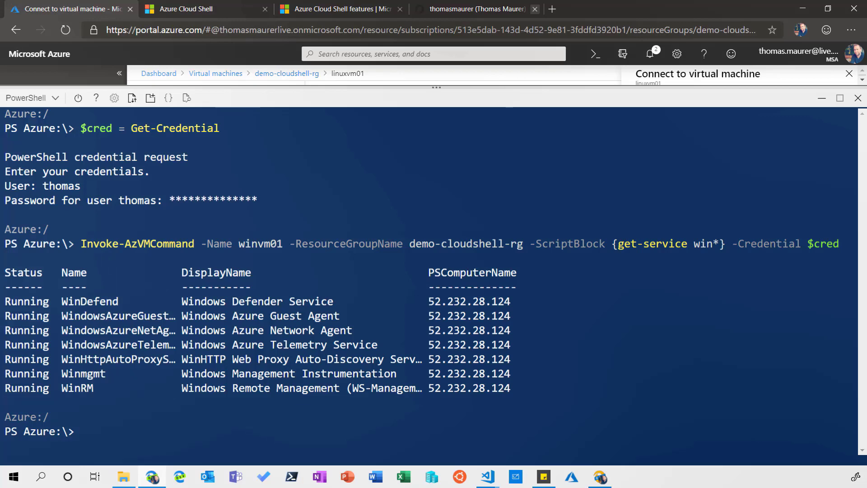
{"action": "mouse_move", "coordinate": [519, 375]}
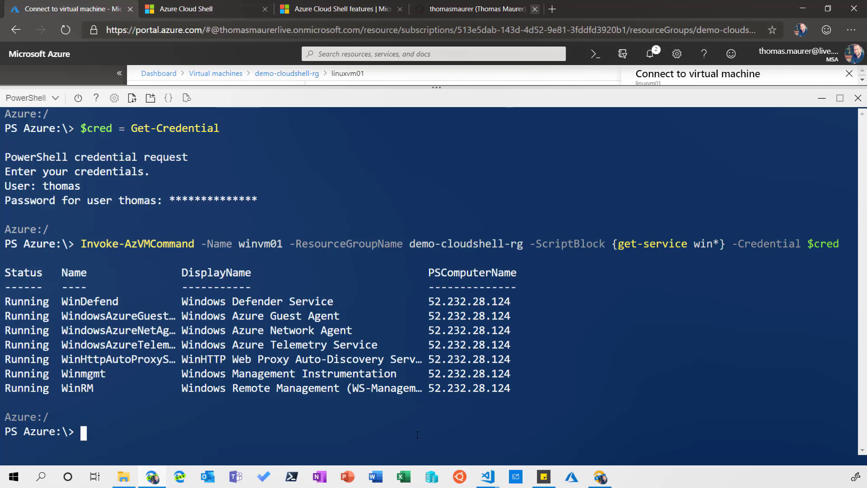
Run Enter-AzVM -Name winvm01 -ResourceGroupName demo-cloudshell-rg -Credential $cred.
{"action": "type", "text": "cl"}
{"action": "type", "text": "enter-a"}
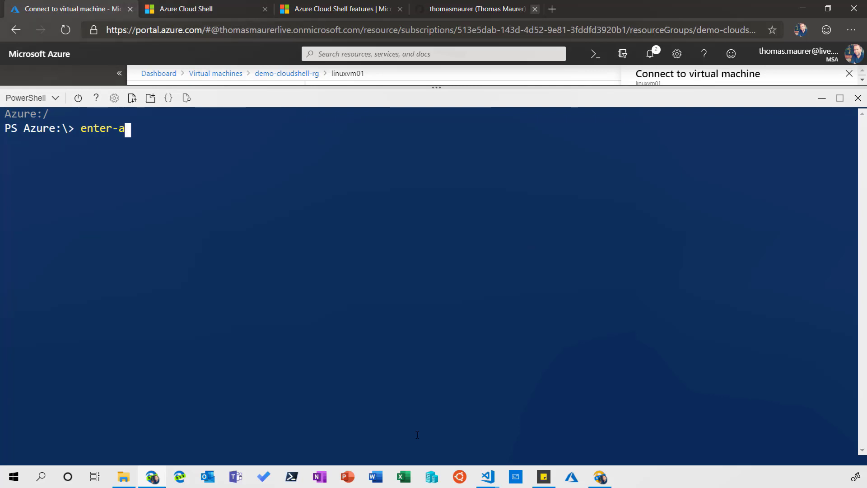
{"action": "key", "text": "Tab"}
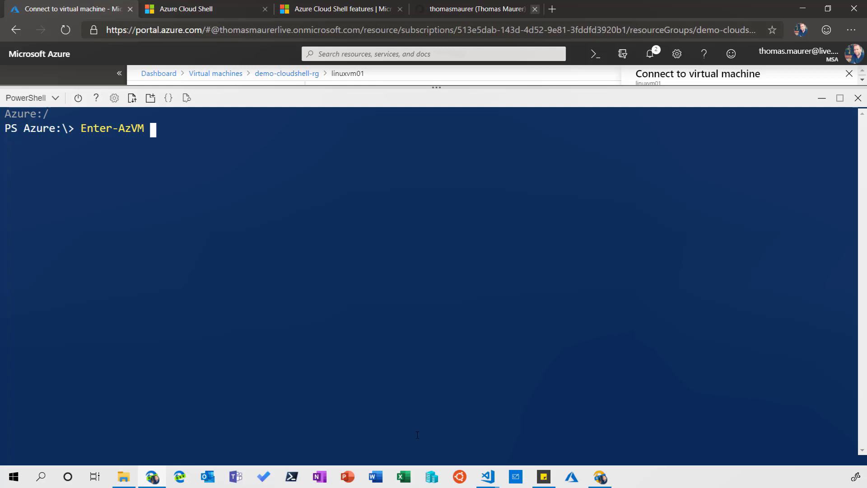
{"action": "type", "text": "-Name"}
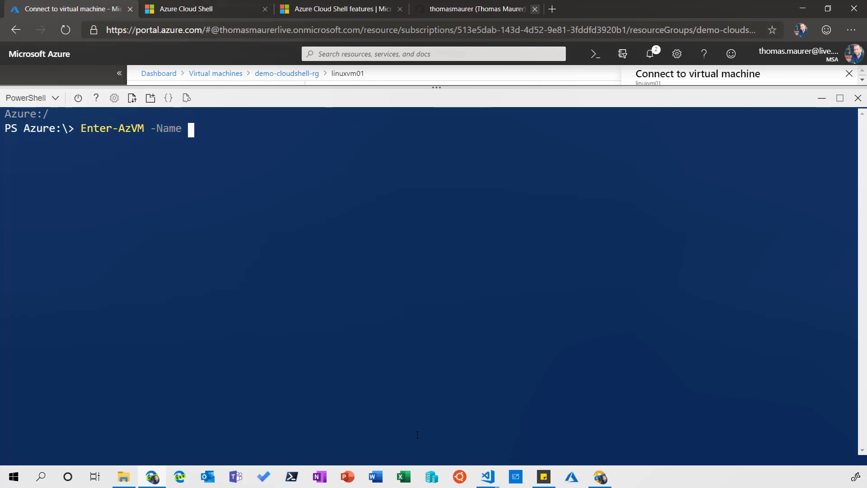
{"action": "type", "text": "winvm0"}
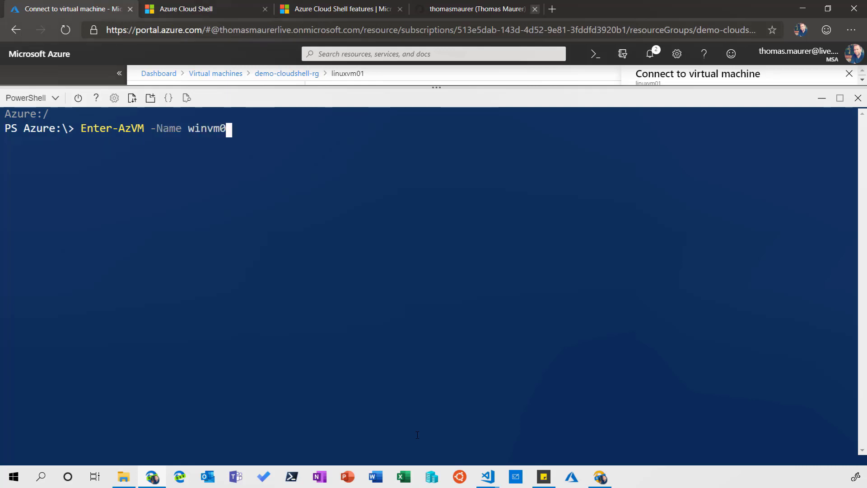
{"action": "type", "text": "1 -ResourceGroupName"}
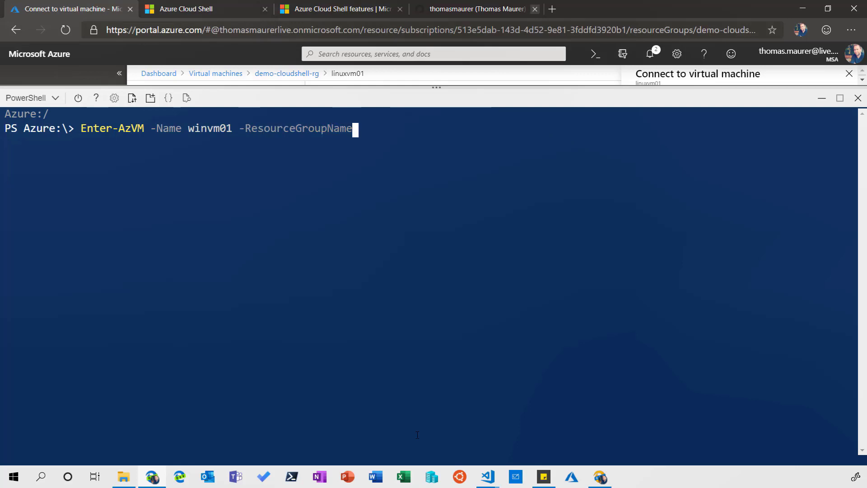
{"action": "type", "text": "demo-clou"}
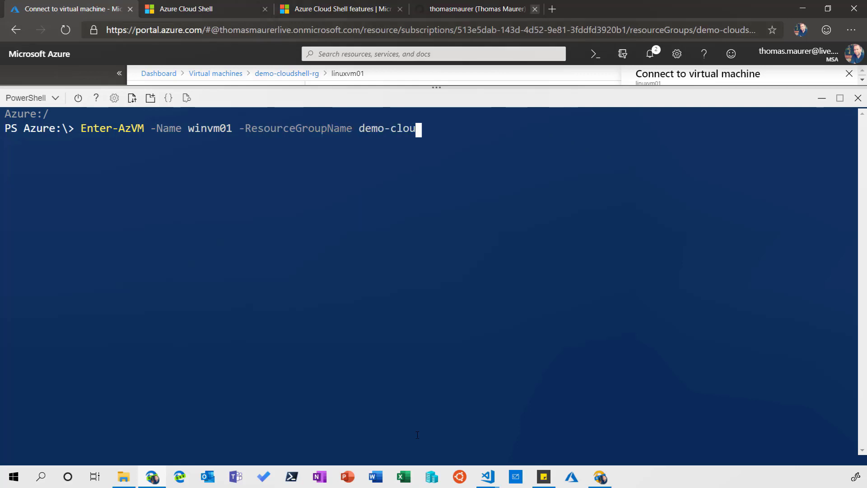
{"action": "type", "text": "dshell-rg"}
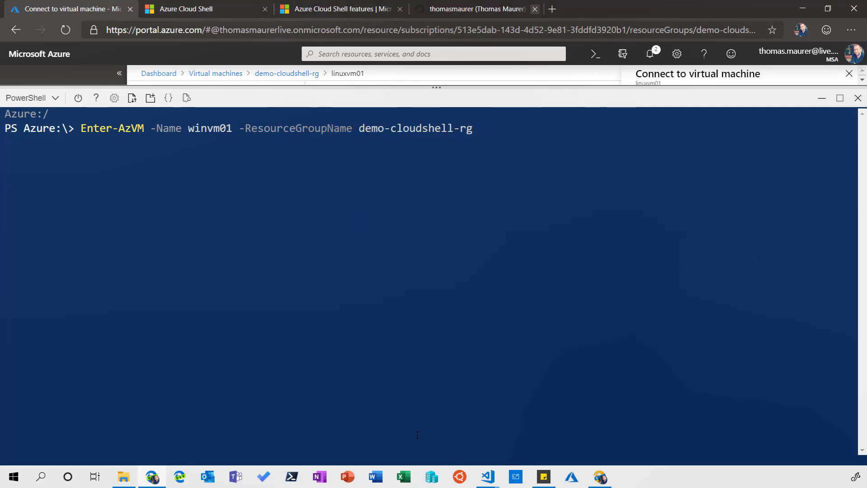
{"action": "type", "text": "-Credential $cred"}
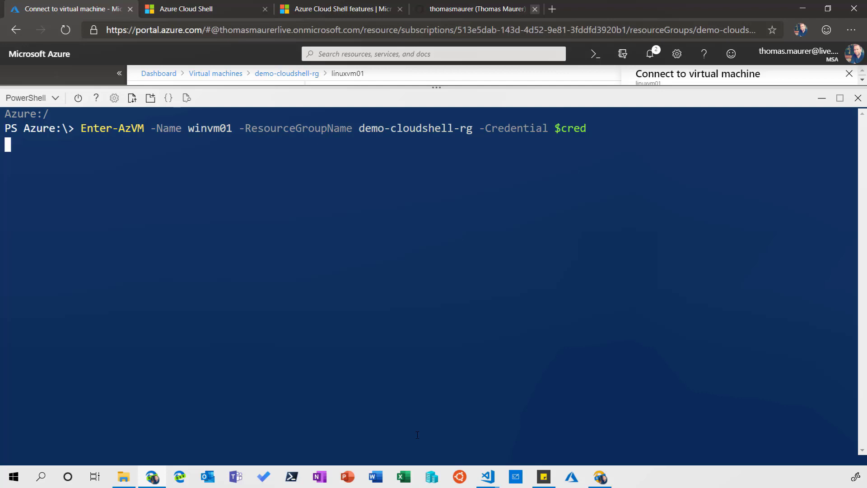
{"action": "key", "text": "Enter"}
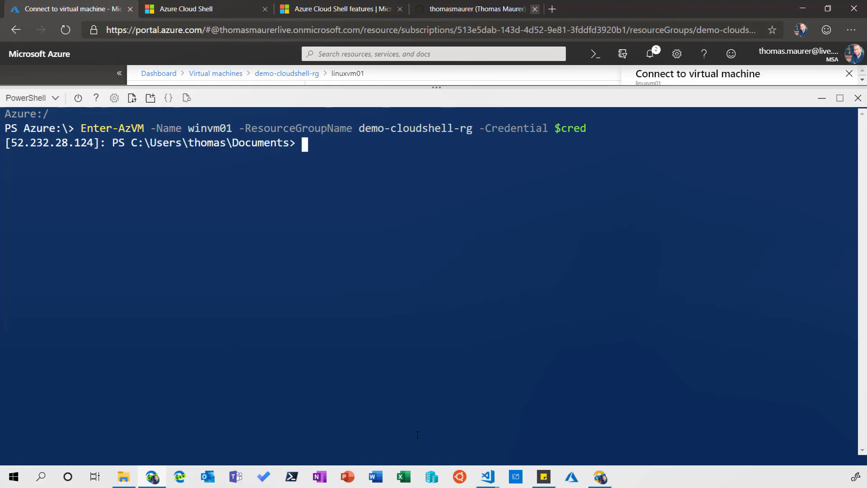
Move up to C:\ on winvm01 with cd.. and list its folders with dir.
{"action": "type", "text": "cd"}
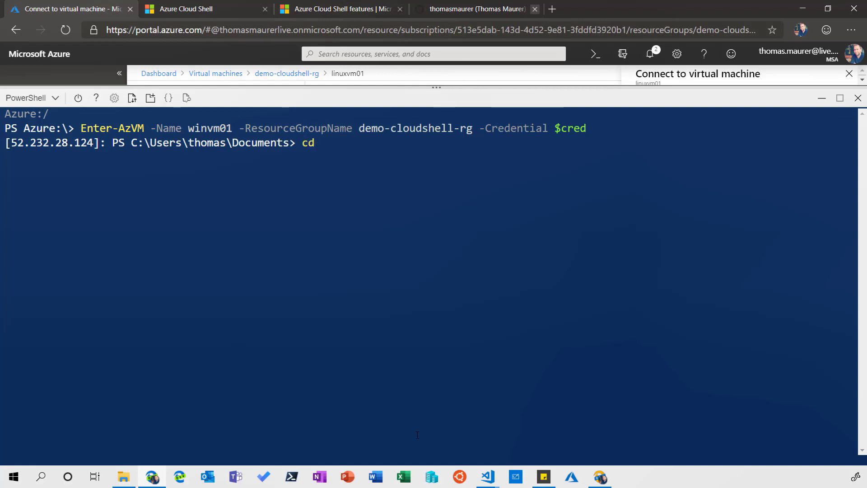
{"action": "type", "text": "cd.."}
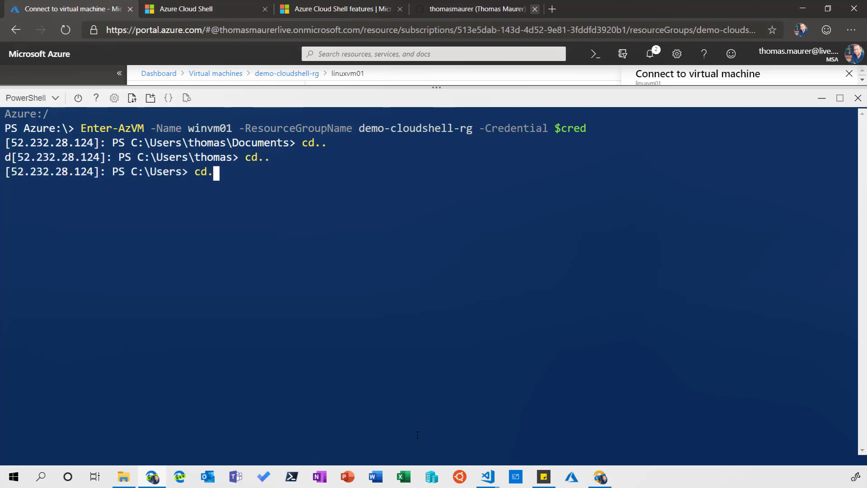
{"action": "type", "text": "dir"}
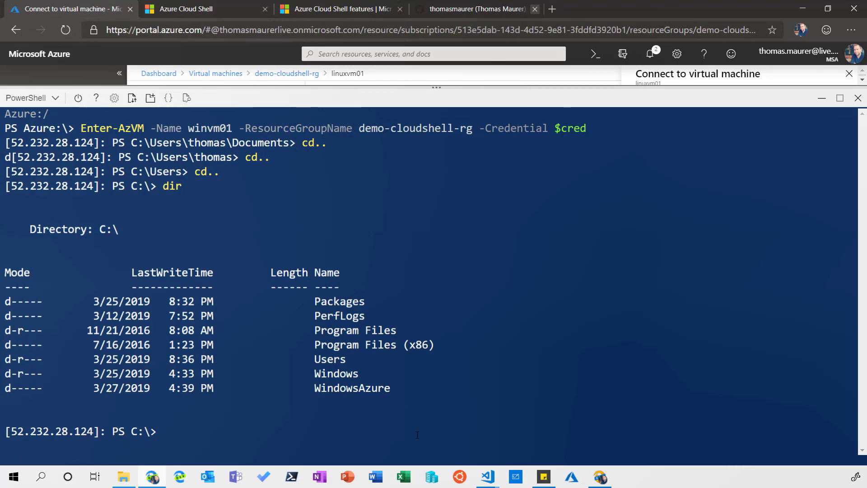
{"action": "type", "text": "gin"}
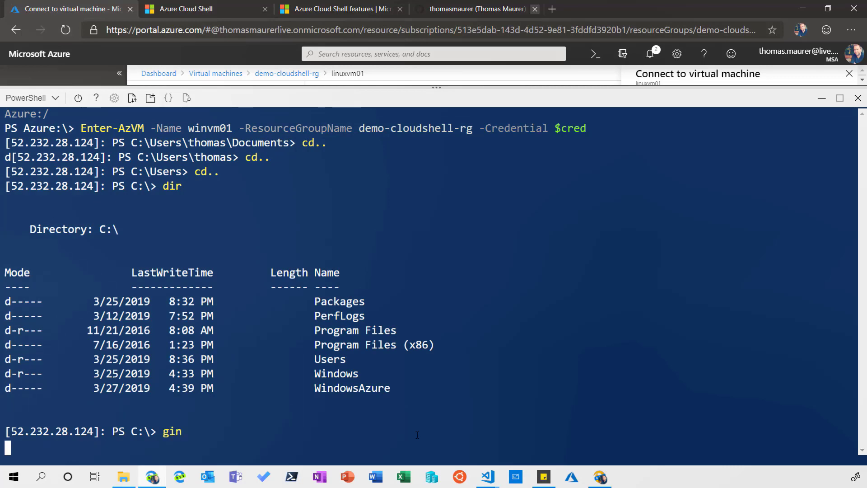
Run gin to show winvm01's computer info, scroll through it, then exit.
{"action": "scroll", "scroll_direction": "down", "scroll_amount": 3}
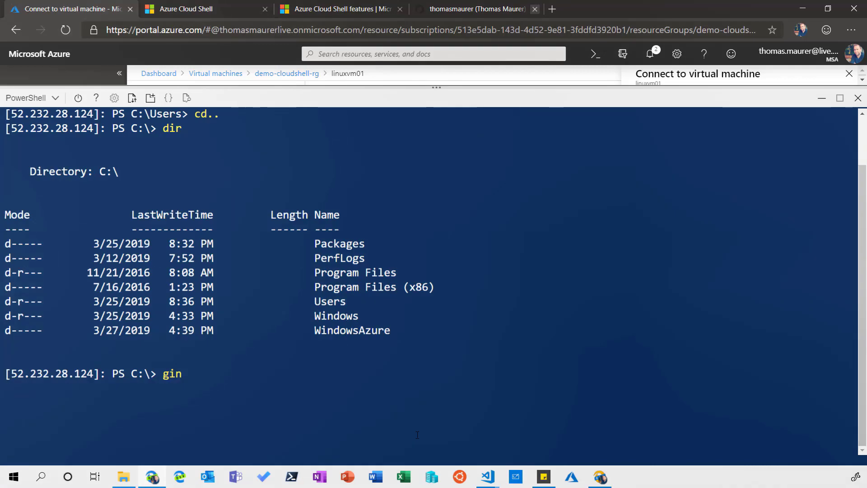
{"action": "key", "text": "Enter"}
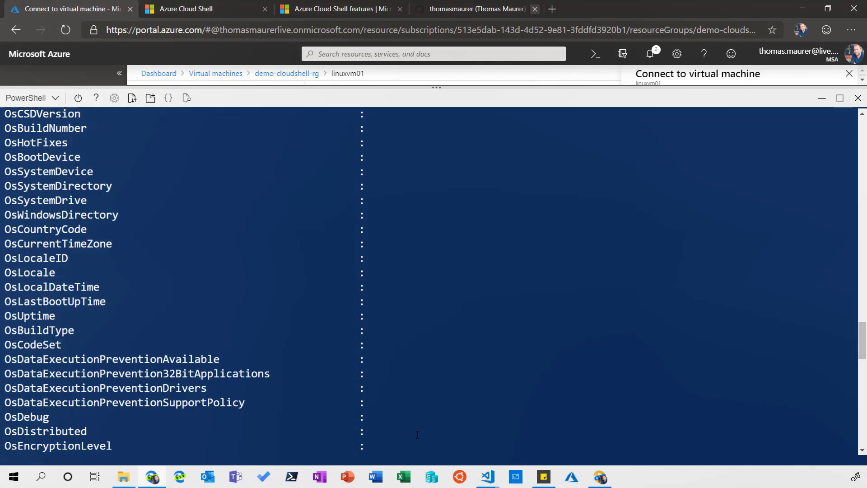
{"action": "scroll", "scroll_direction": "down", "scroll_amount": 3}
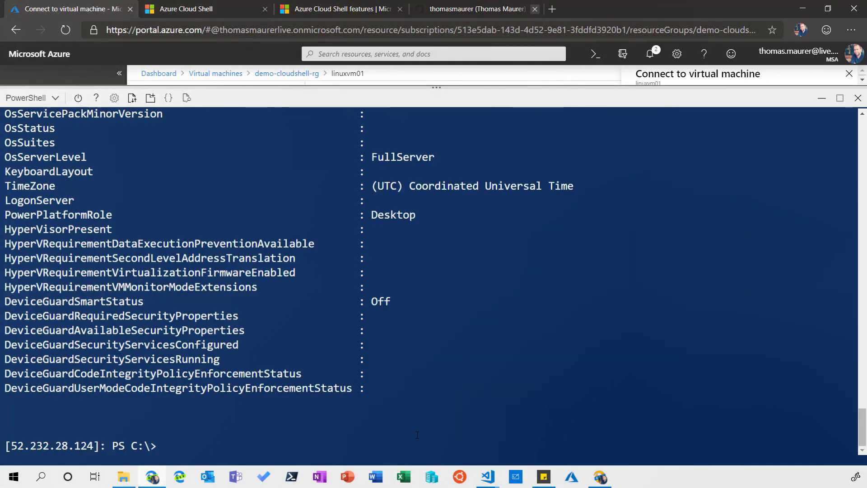
{"action": "type", "text": "exit"}
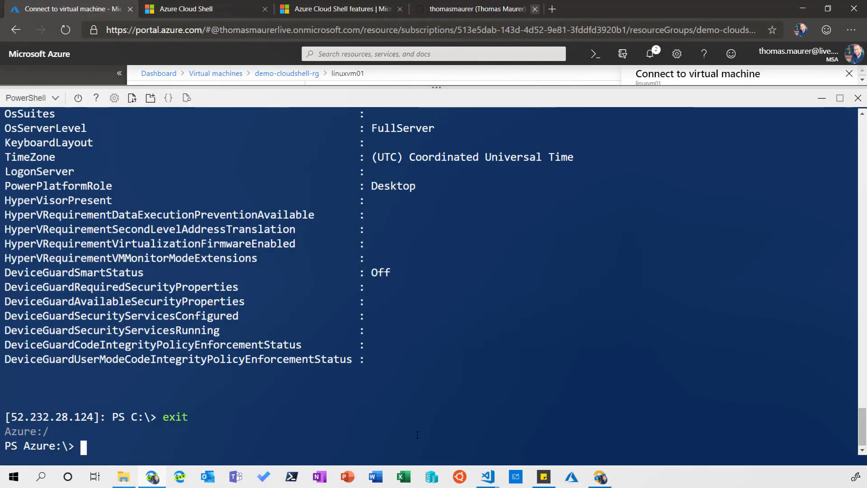